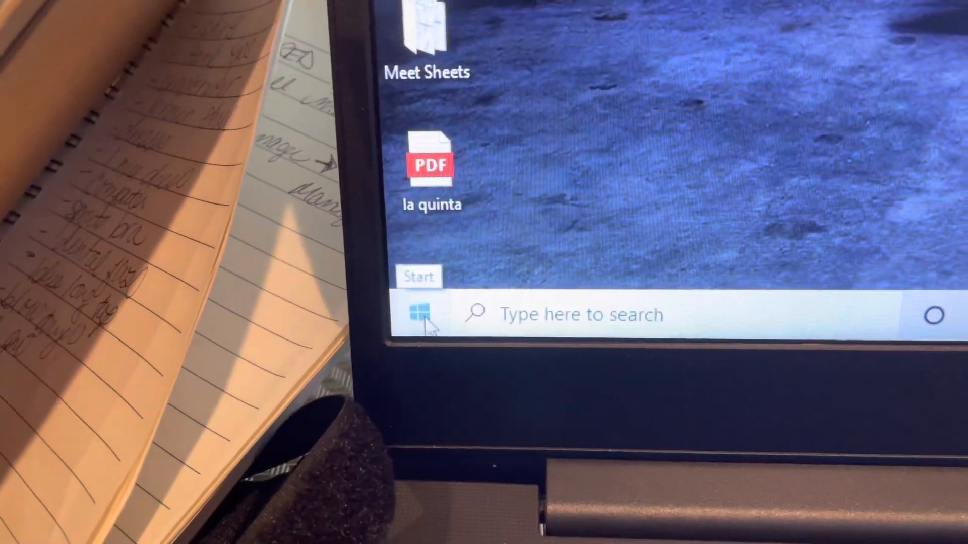
Dismiss the Start menu and bring up the Win+X quick menu listing Device Manager.
{"action": "left_click", "coordinate": [420, 313]}
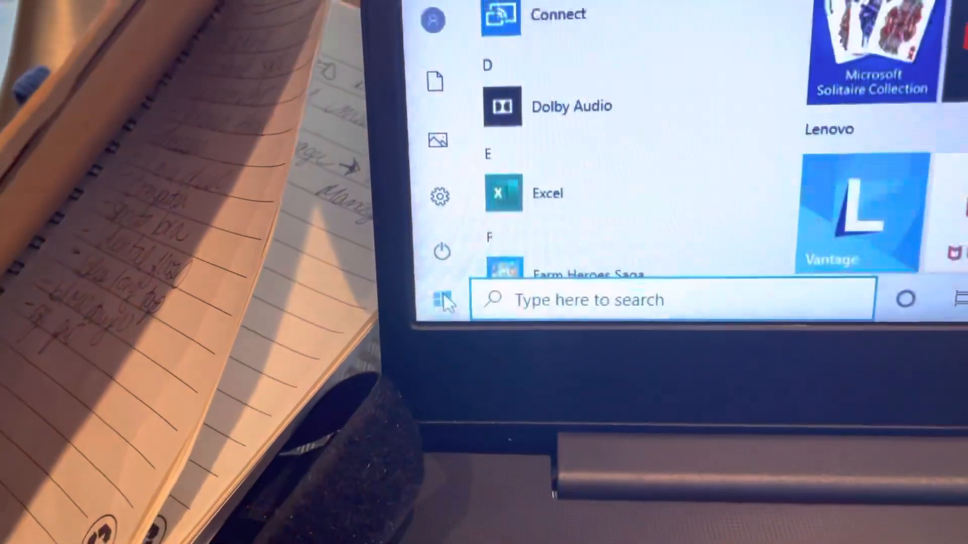
{"action": "left_click", "coordinate": [444, 301]}
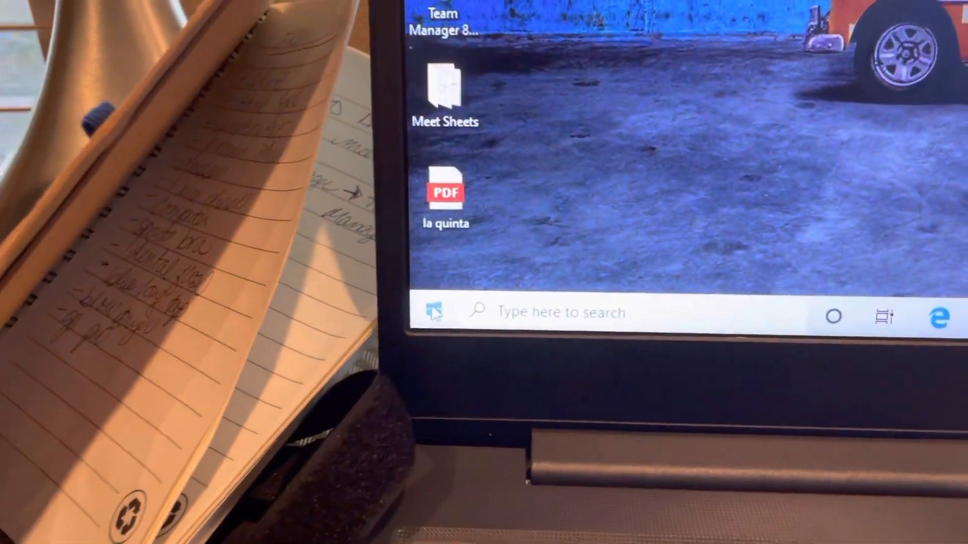
{"action": "right_click", "coordinate": [424, 312]}
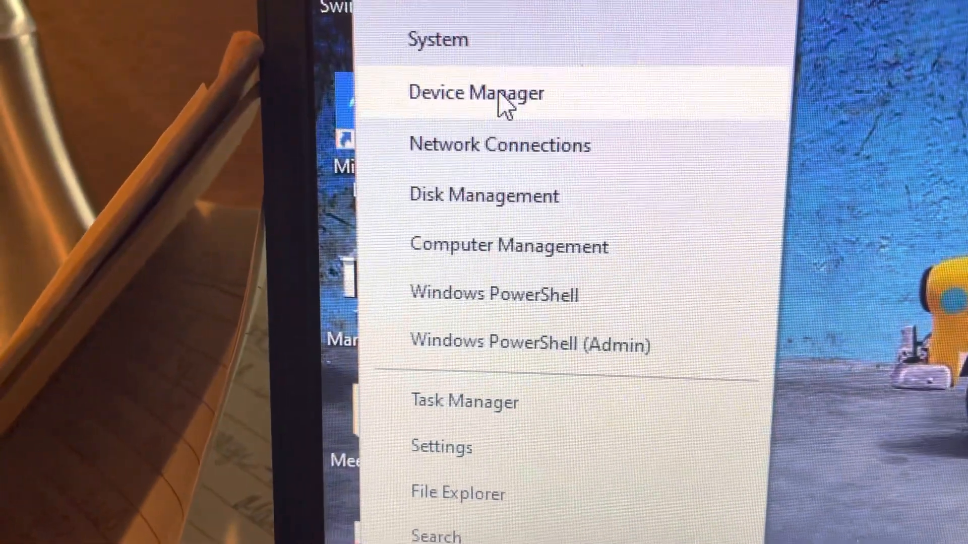
Launch Device Manager and expand Ports (COM & LPT) to reveal the Prolific port on COM4.
{"action": "left_click", "coordinate": [477, 93]}
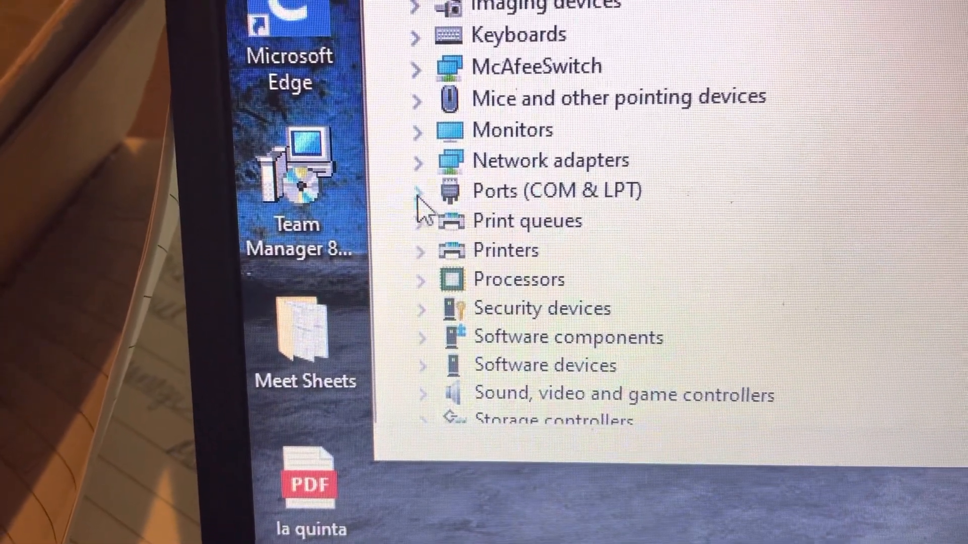
{"action": "left_click", "coordinate": [418, 190]}
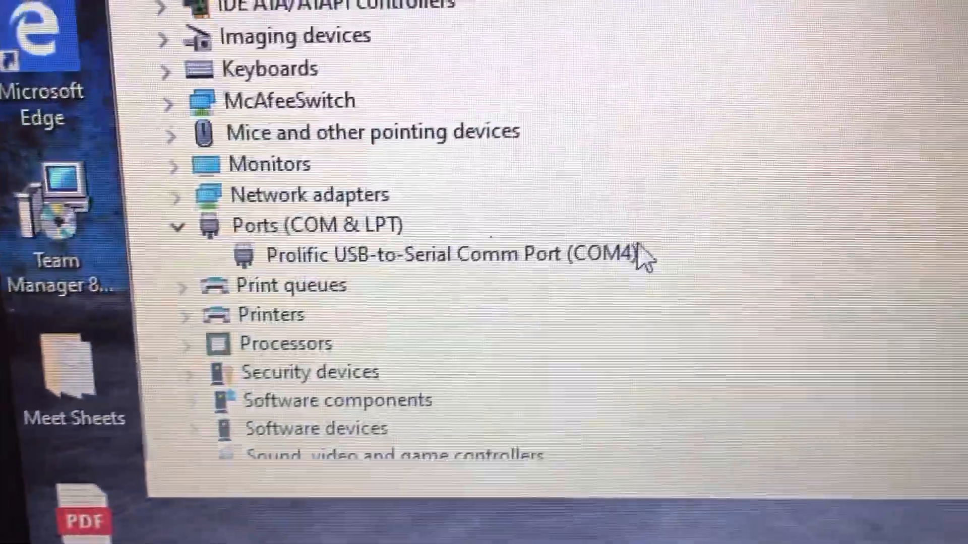